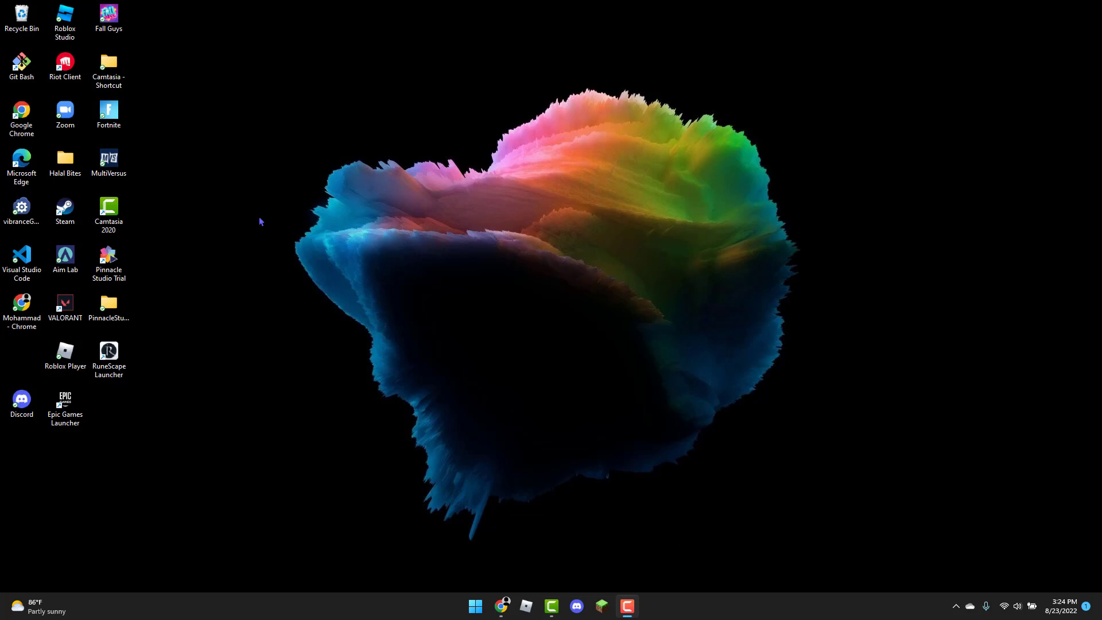
mouse_move(256, 199)
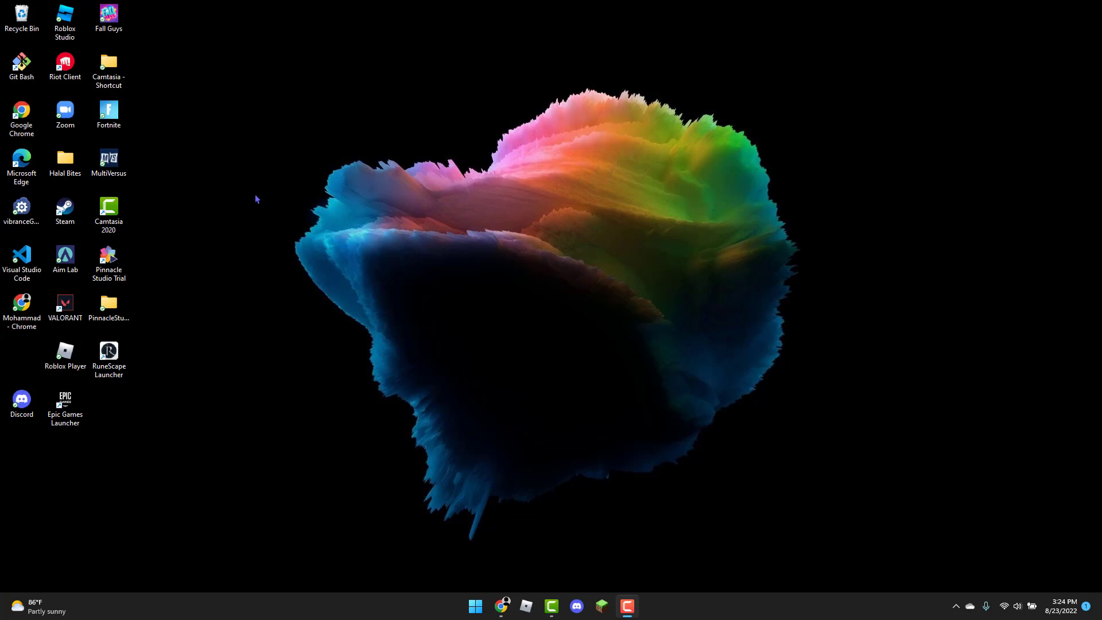
mouse_move(285, 136)
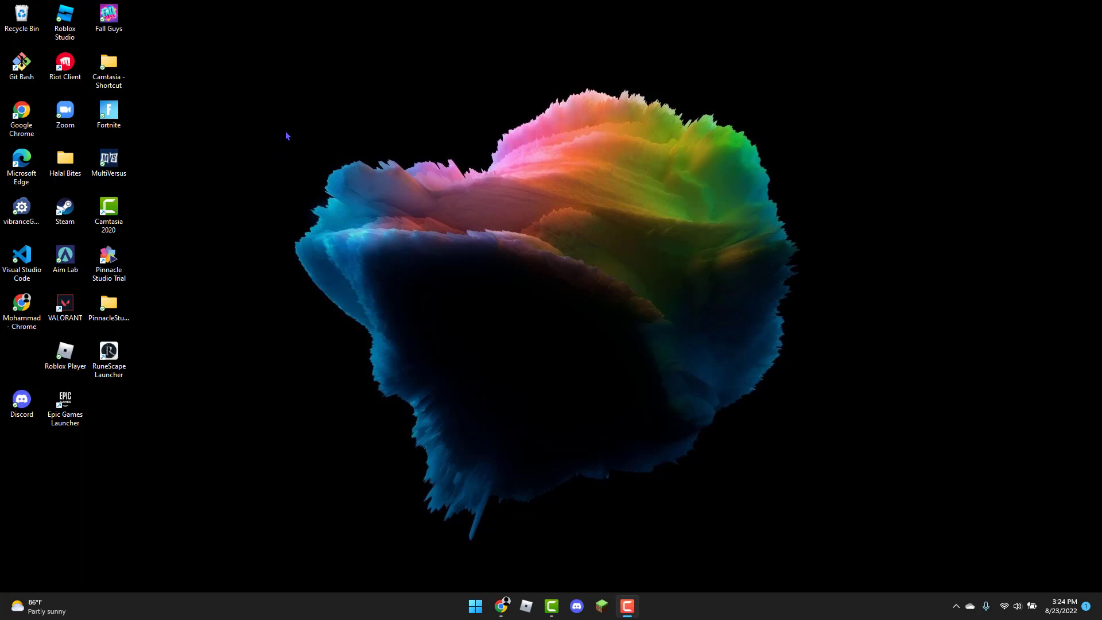
mouse_move(815, 118)
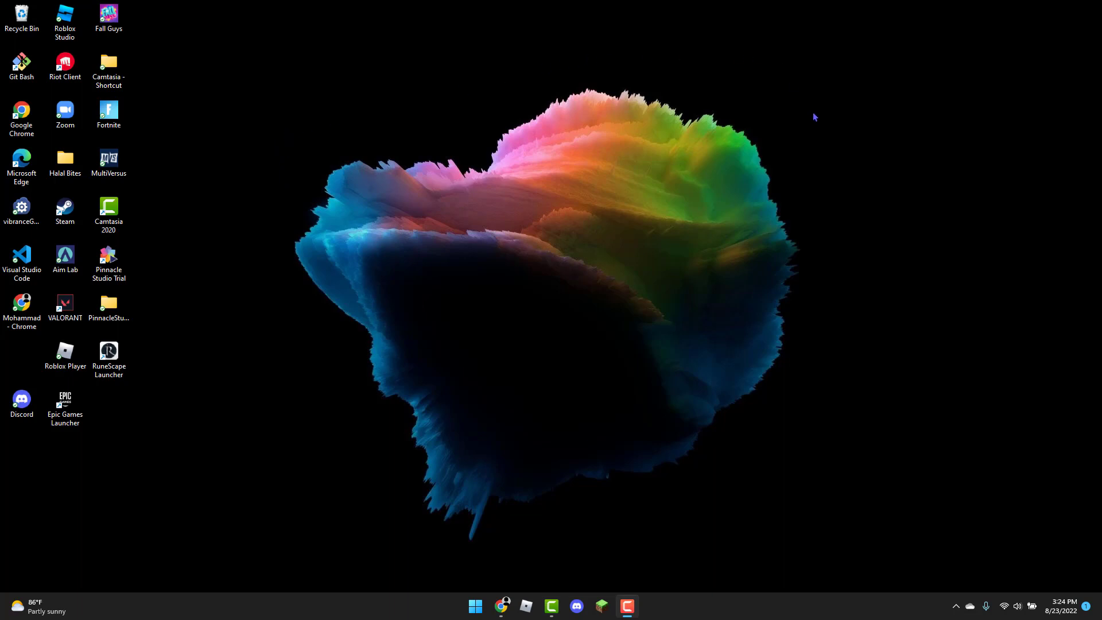
mouse_move(812, 318)
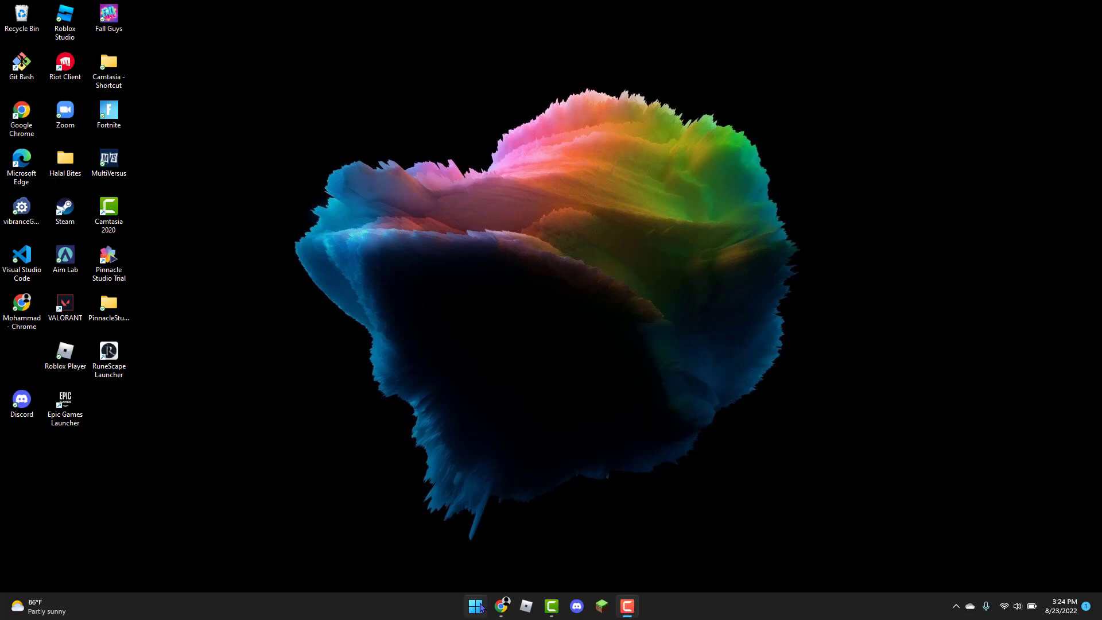
Search the Start menu for 'services' to launch the Services console.
left_click(474, 605)
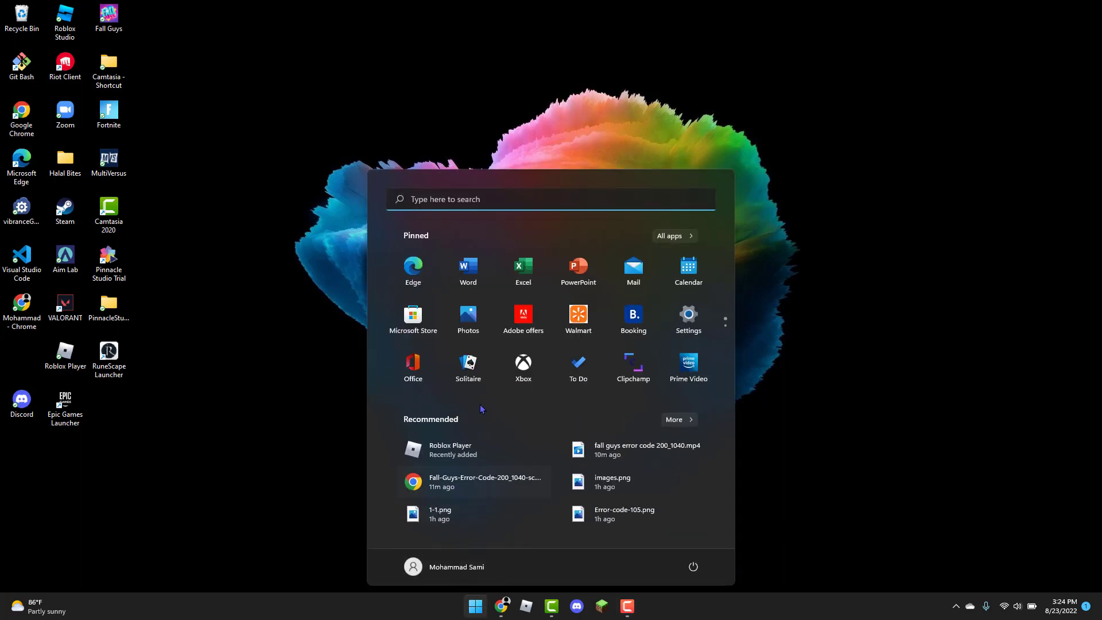
type("services")
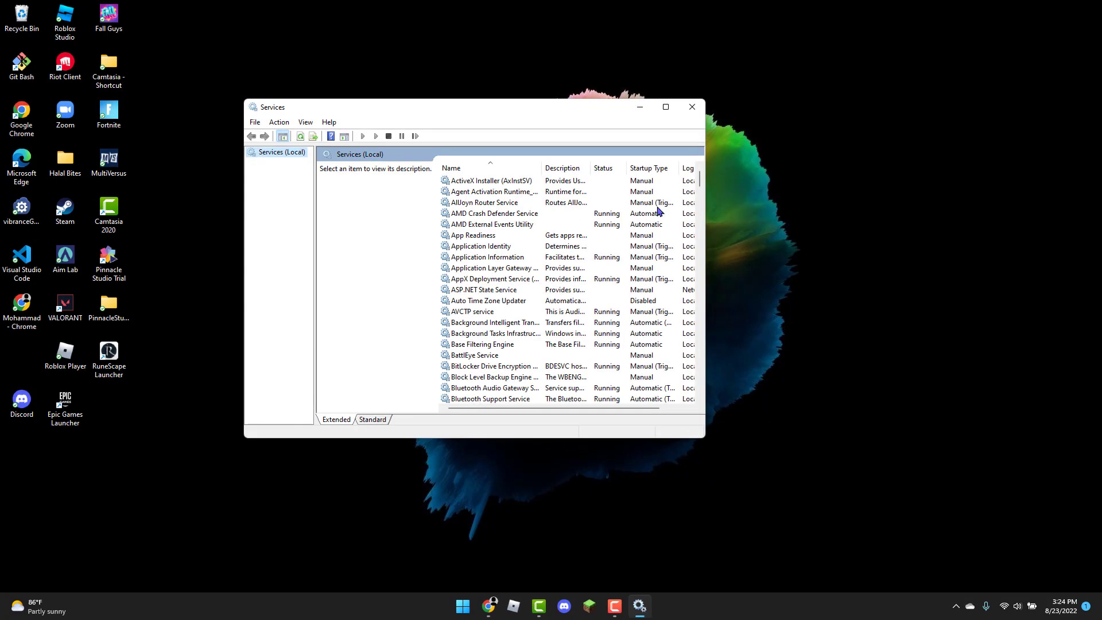
Locate vgc in the list, set its Startup type to Automatic and apply the change.
scroll("down", 3)
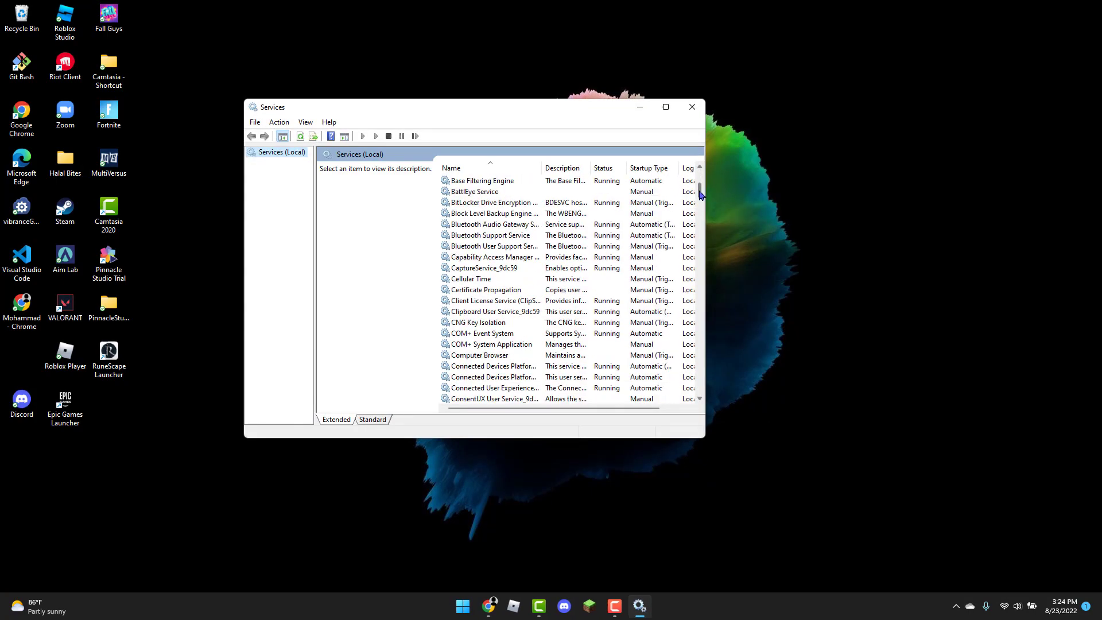
scroll("down", 3)
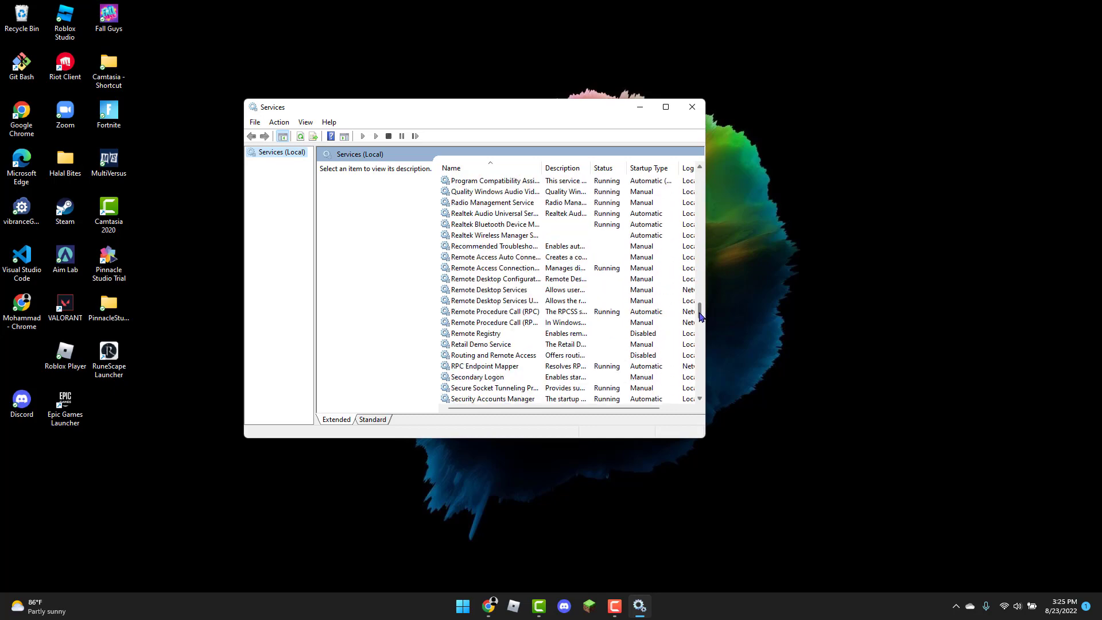
scroll("down", 3)
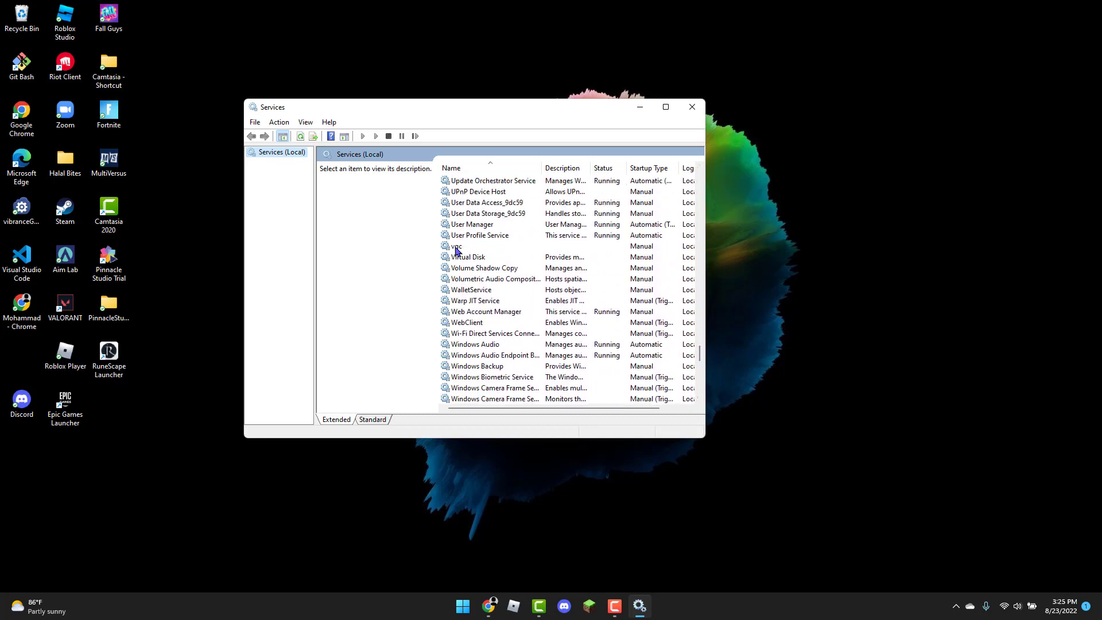
double_click(456, 246)
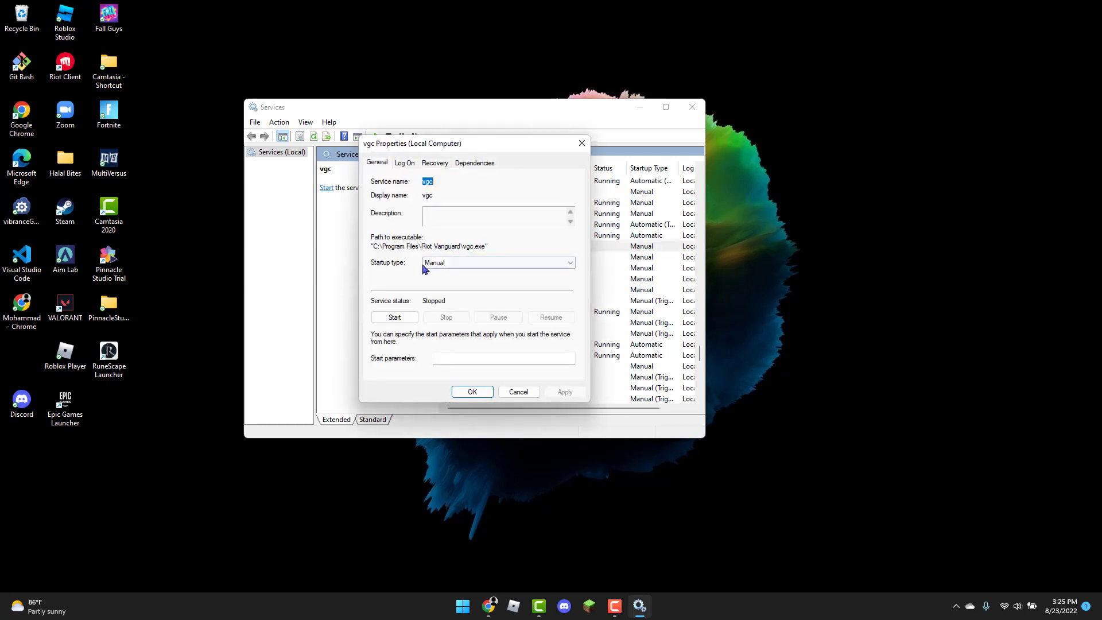
left_click(570, 262)
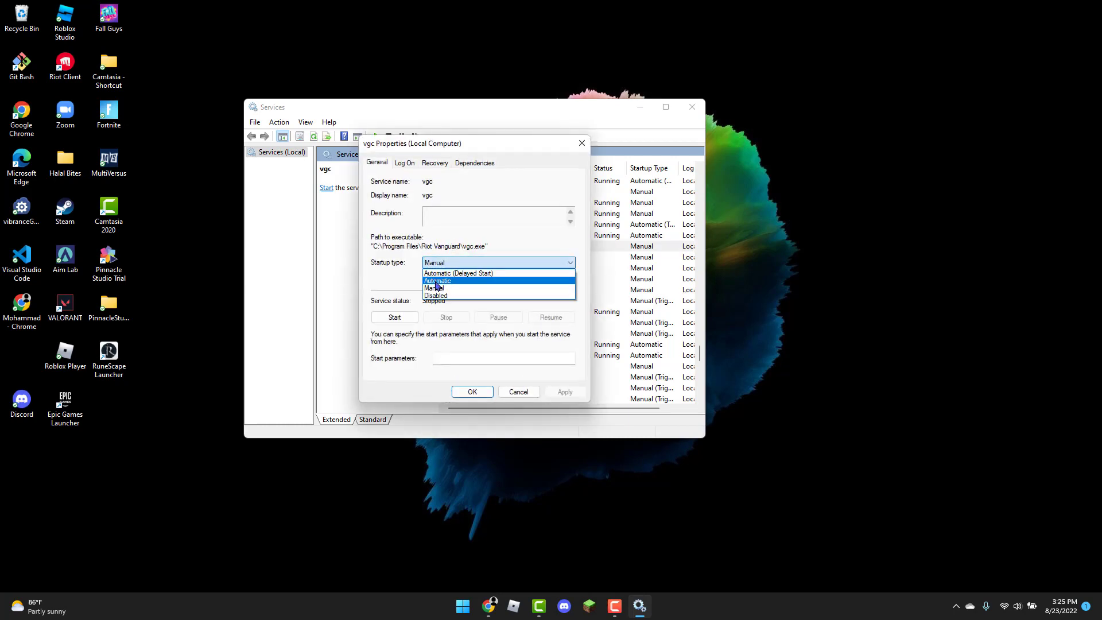
left_click(438, 281)
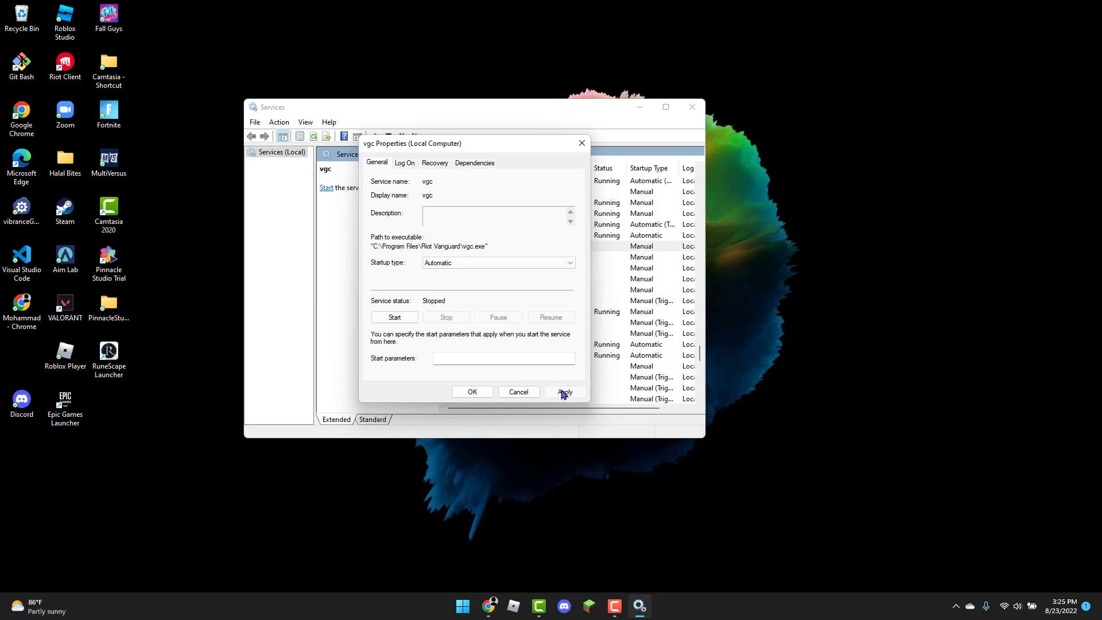
left_click(565, 391)
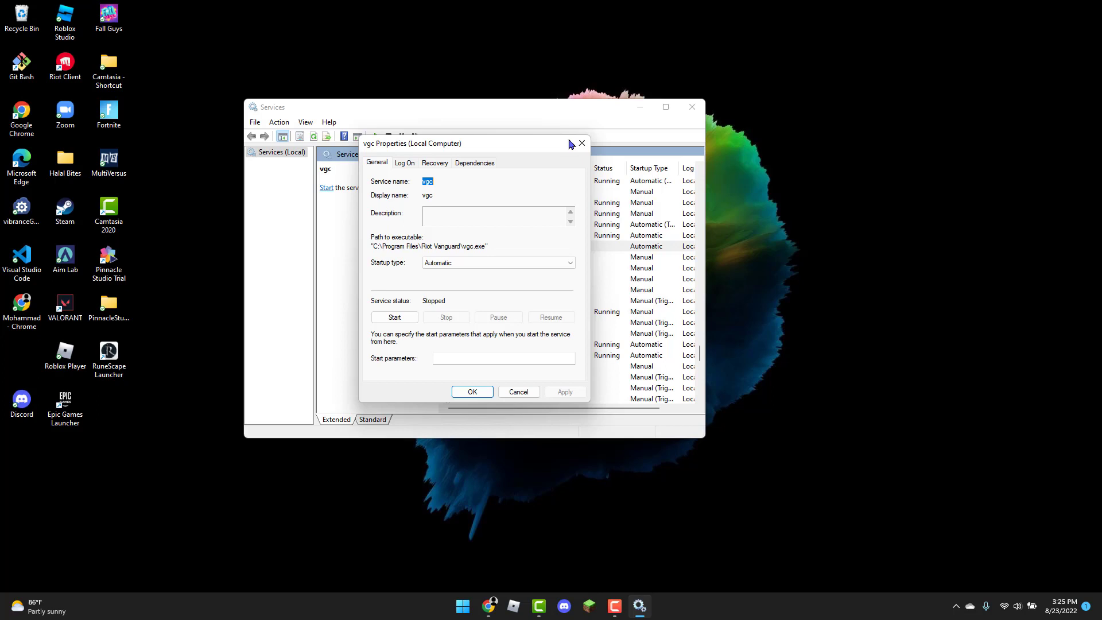
mouse_move(669, 137)
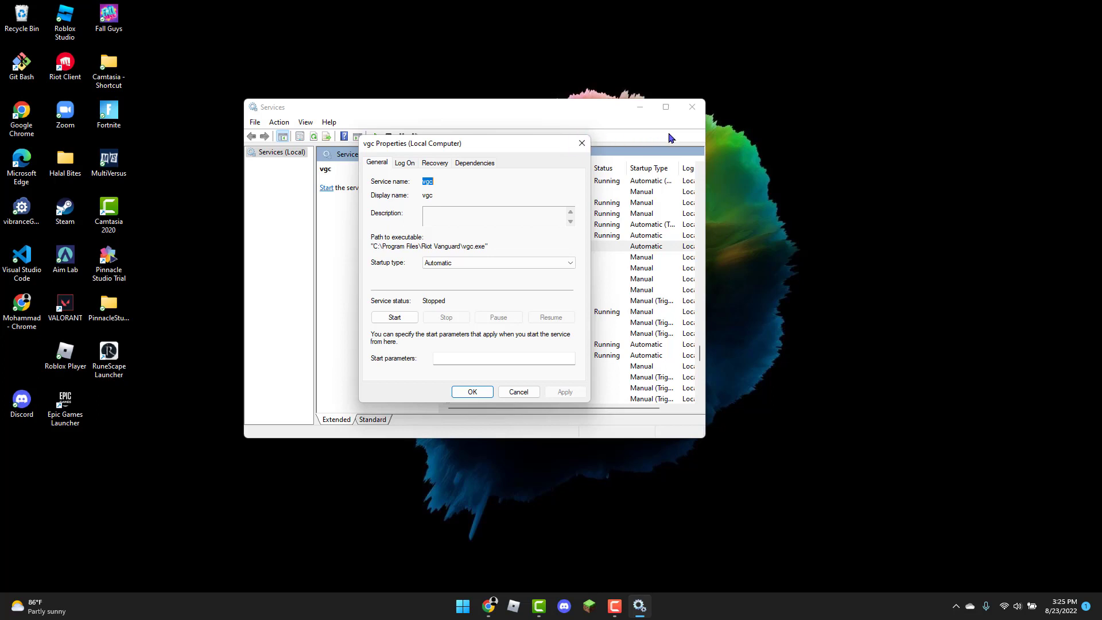